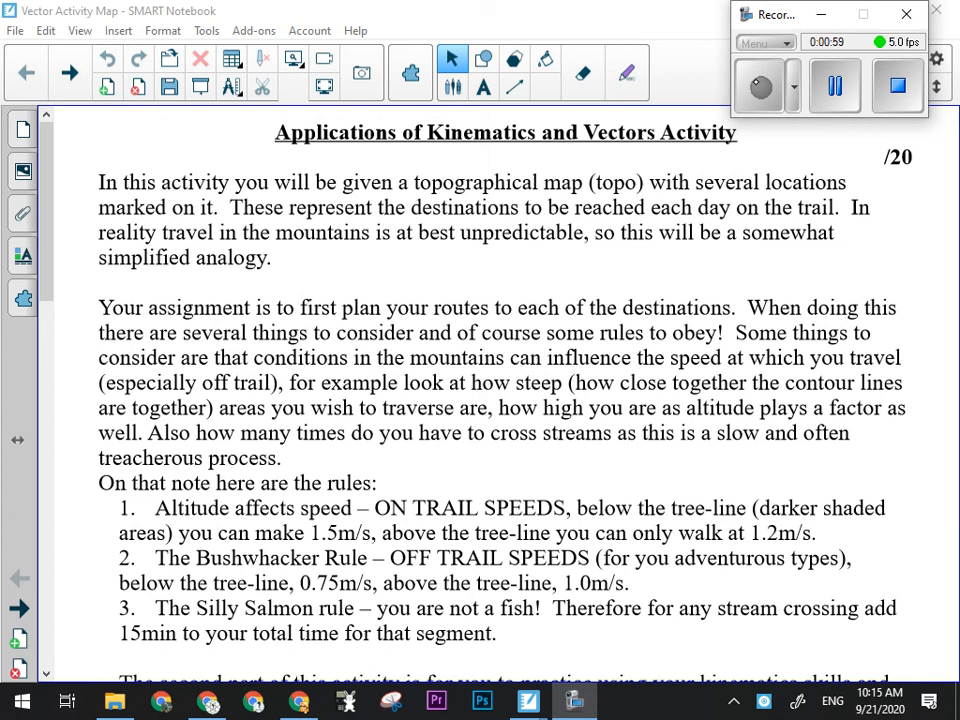
Leave the assignment instructions and show the topographic map page
click(68, 72)
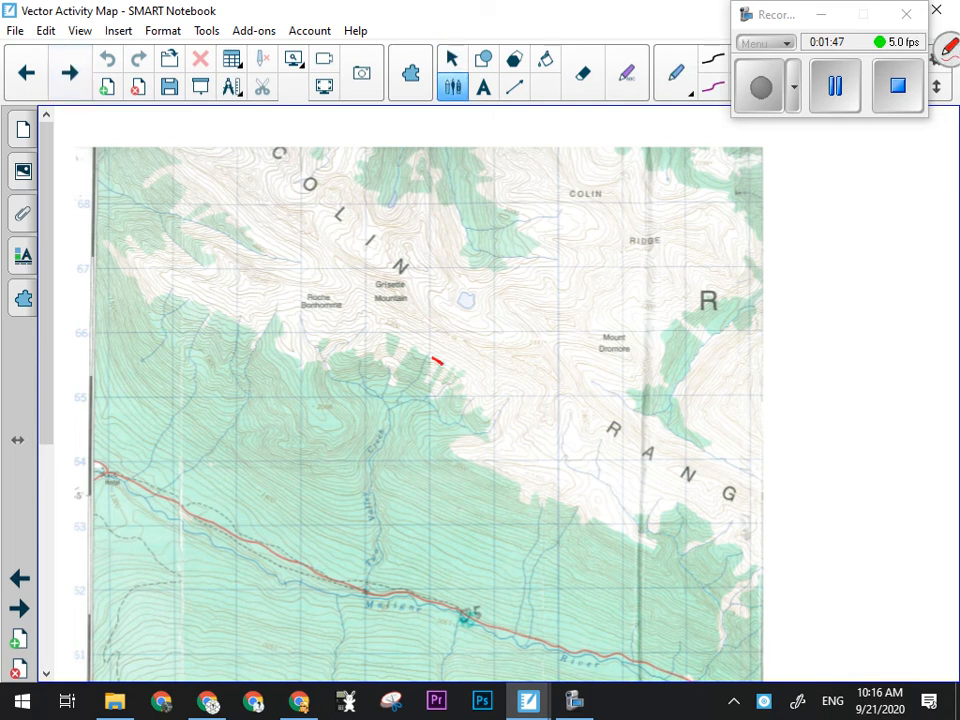
drag(390, 376, 450, 370)
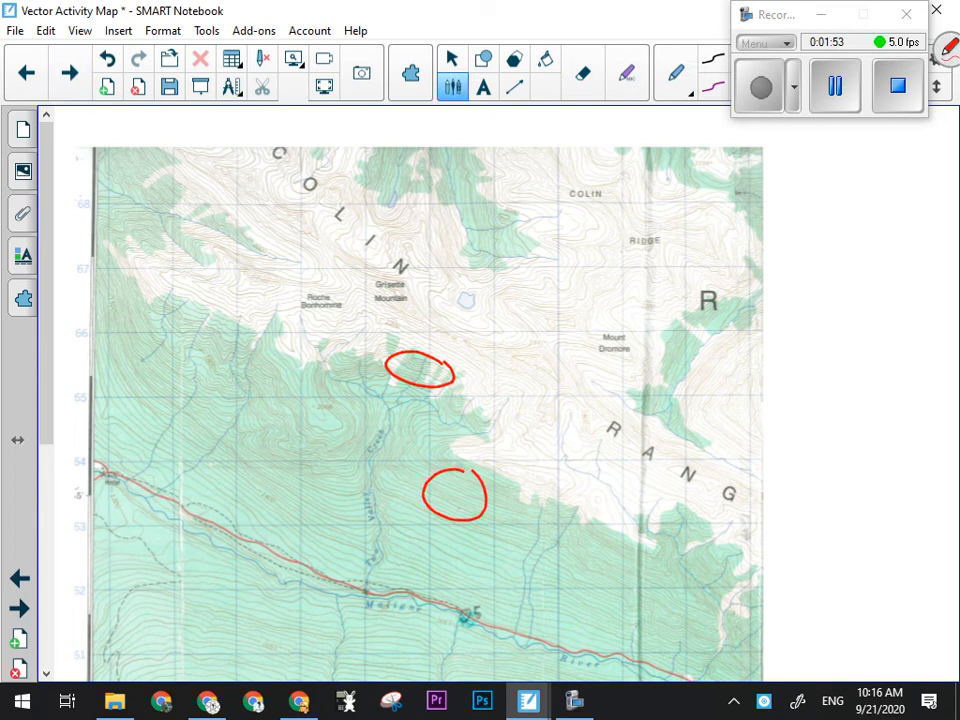
drag(420, 540, 470, 576)
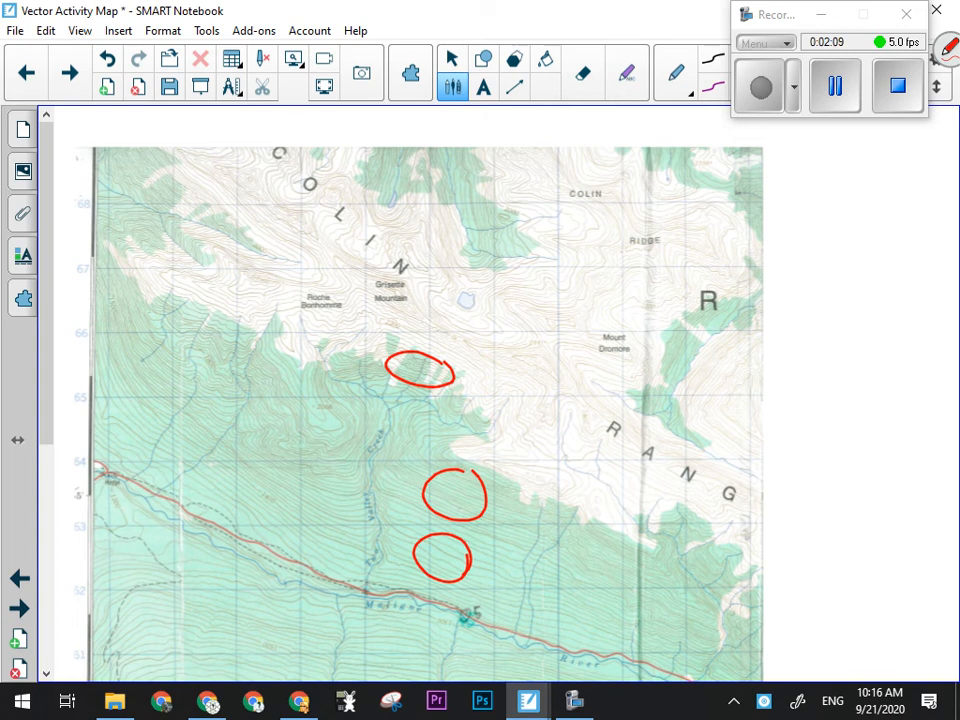
drag(402, 412, 478, 334)
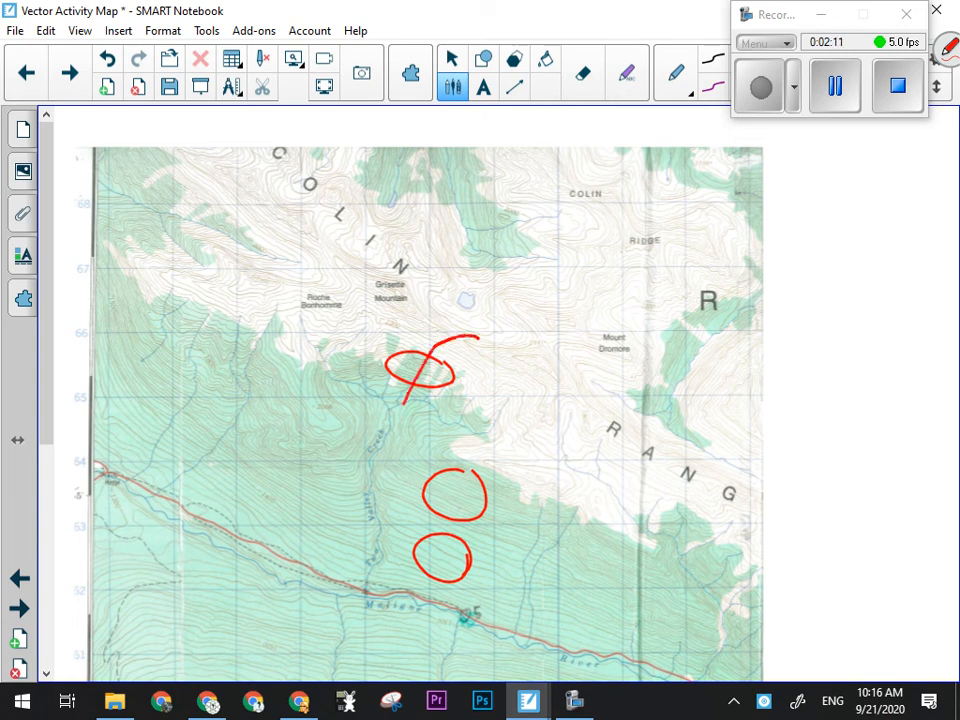
drag(460, 340, 378, 468)
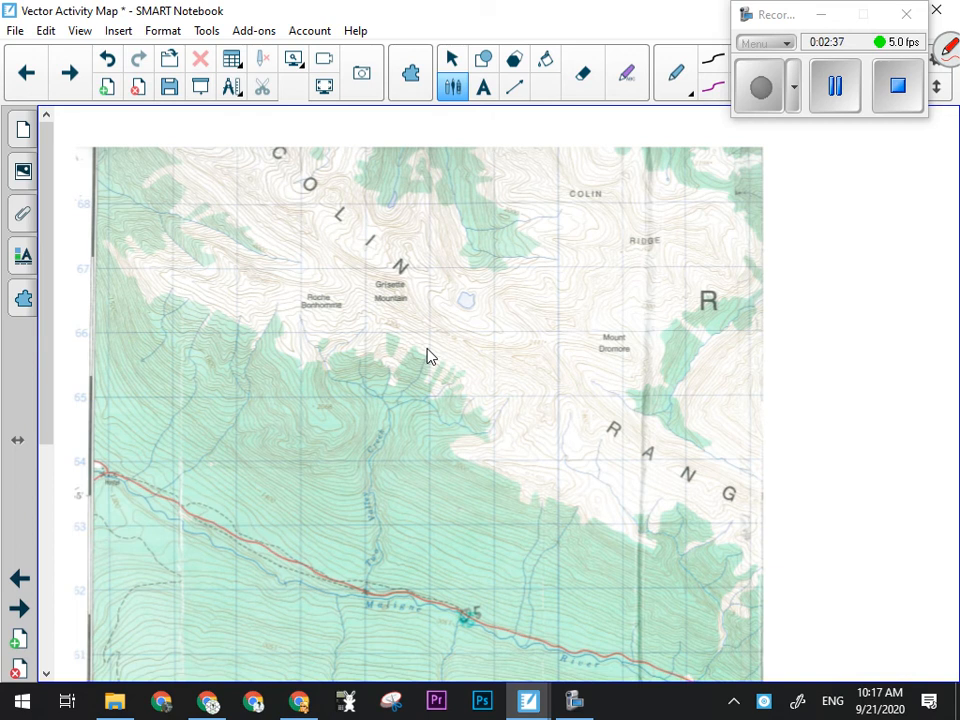
Draw a winding red route segment from below the peak down toward the valley, then switch to the instructions page
drag(436, 356, 460, 456)
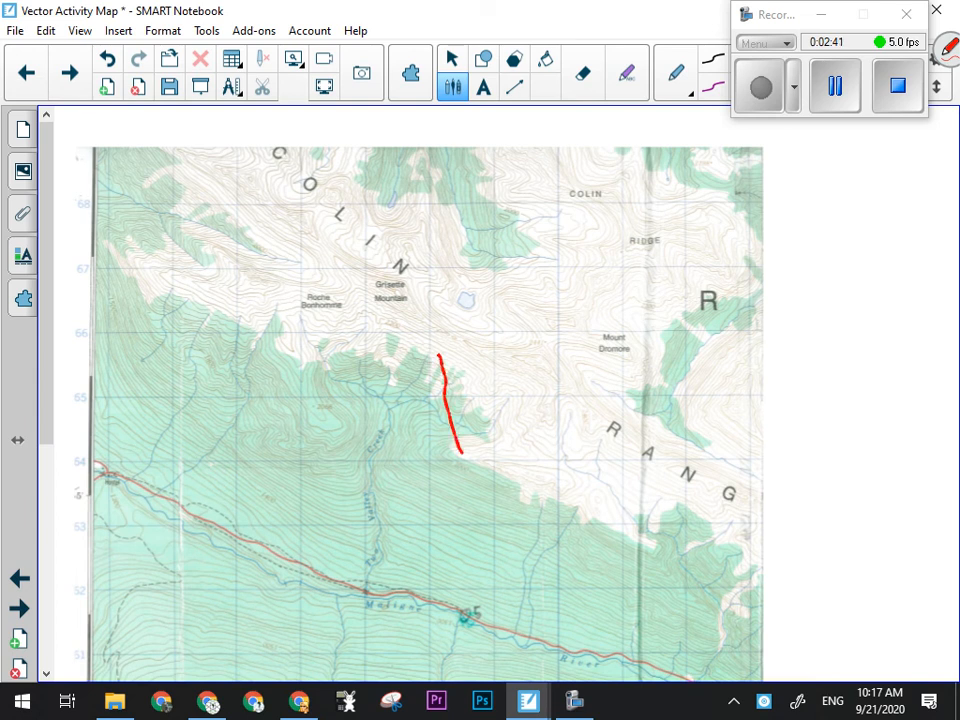
drag(458, 456, 516, 516)
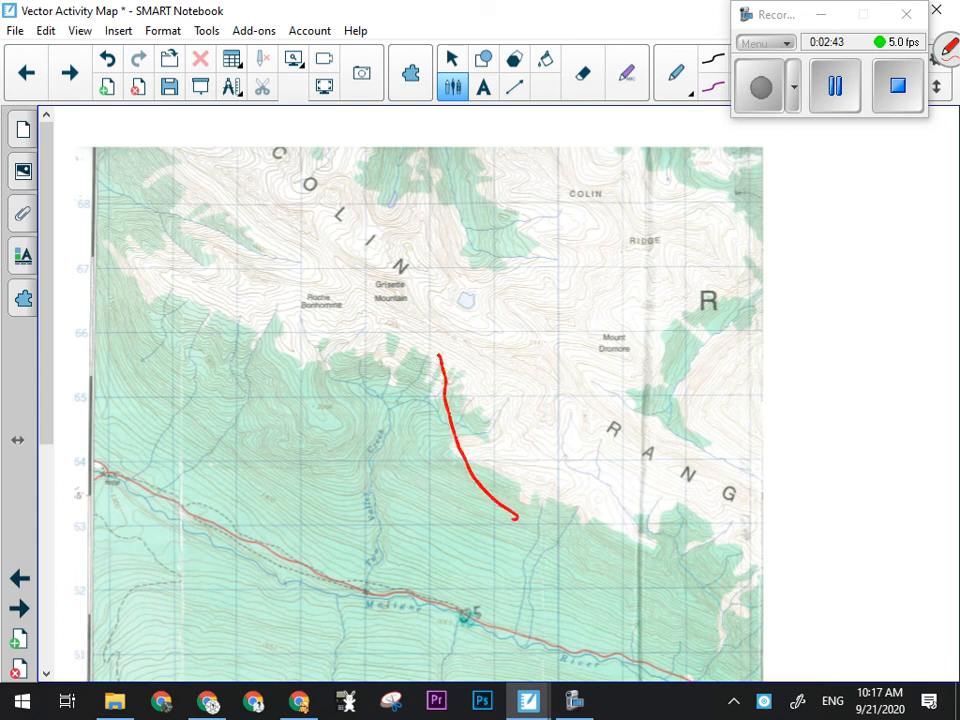
drag(518, 516, 440, 518)
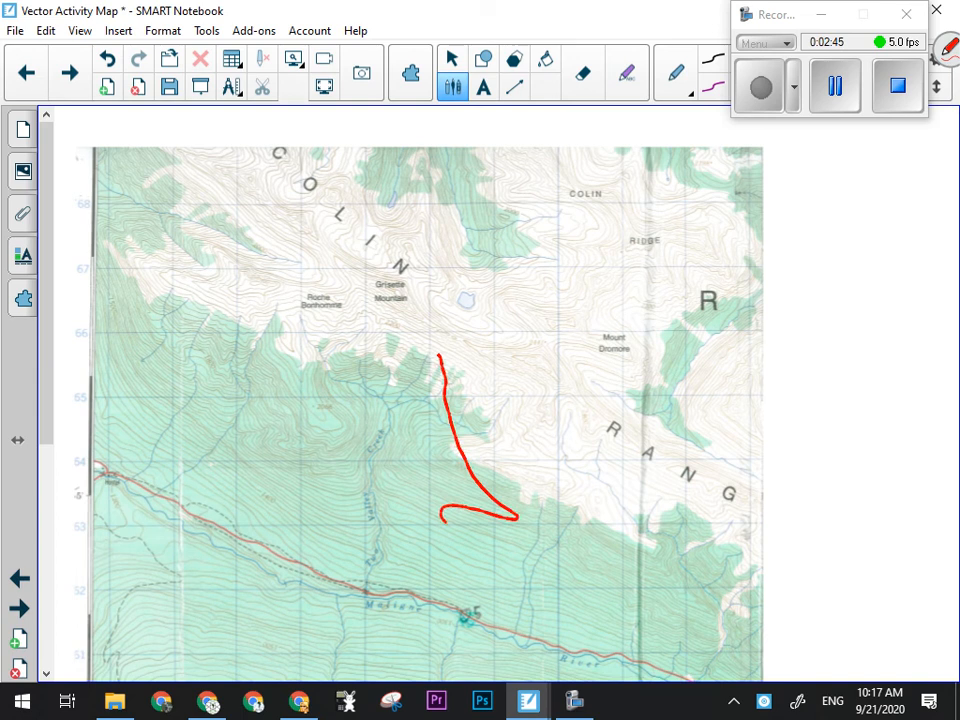
drag(444, 518, 500, 576)
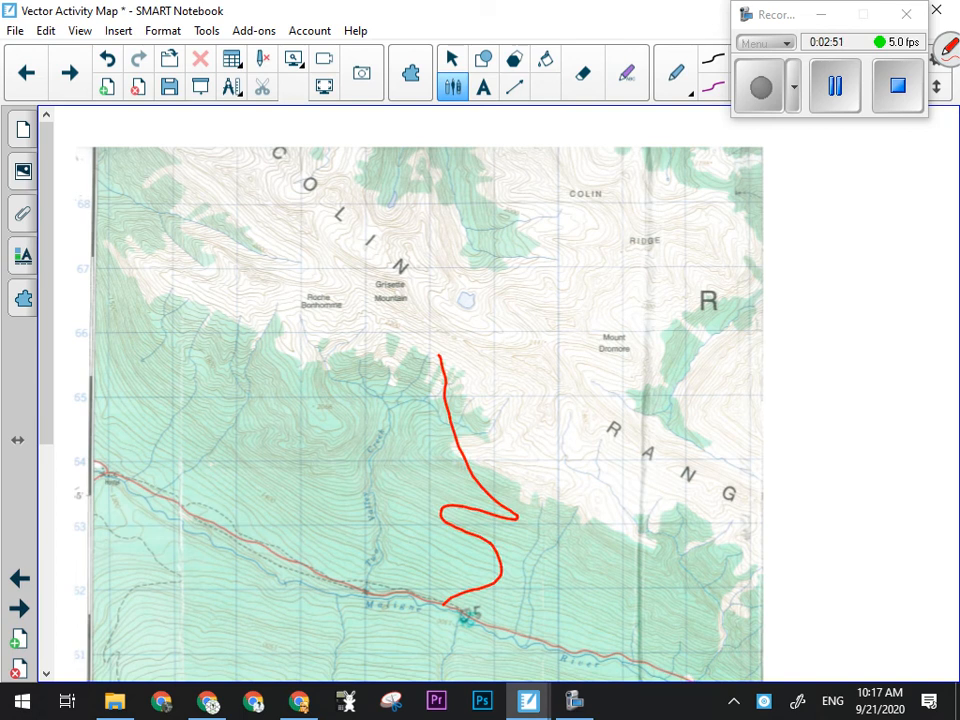
click(584, 72)
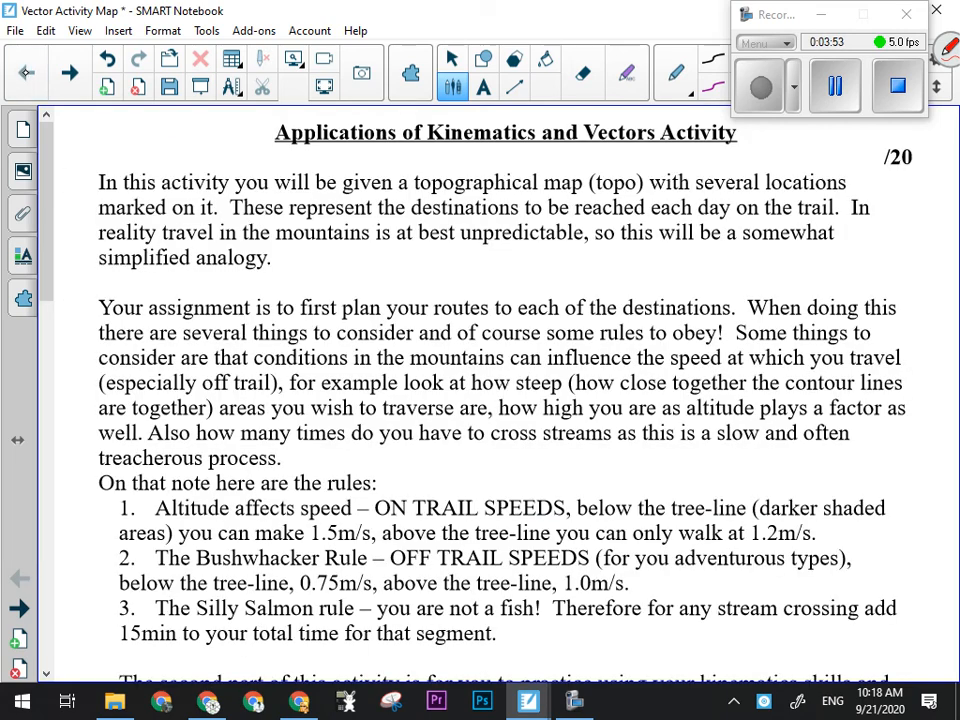
Return to the map page with destinations 1–5 and the Start point
click(452, 58)
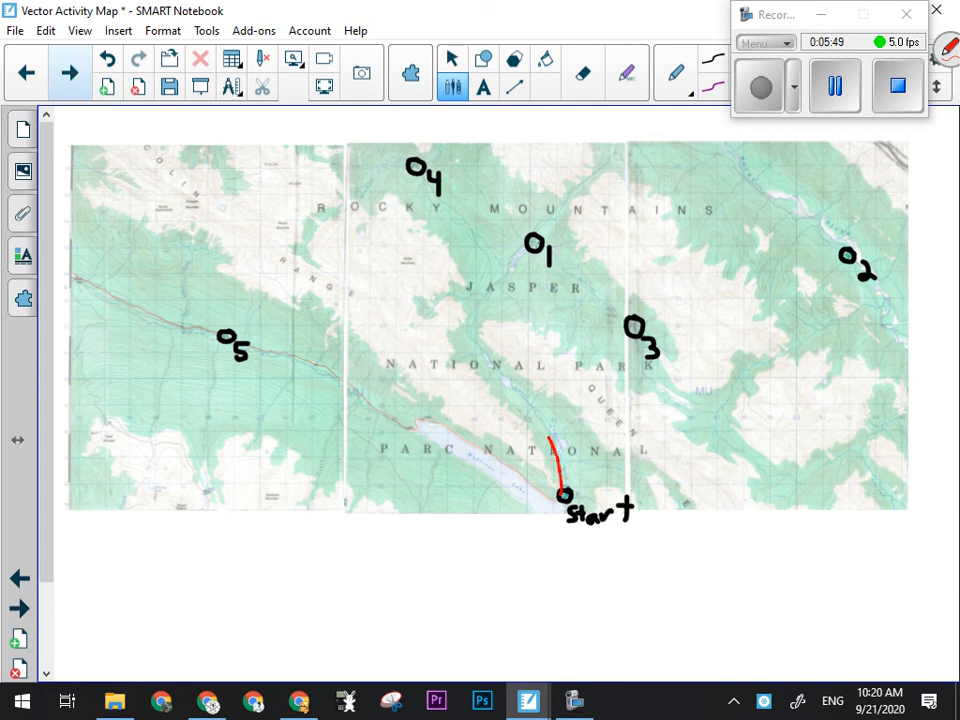
Draw the red trail route from Start north to destination 1
drag(548, 430, 490, 288)
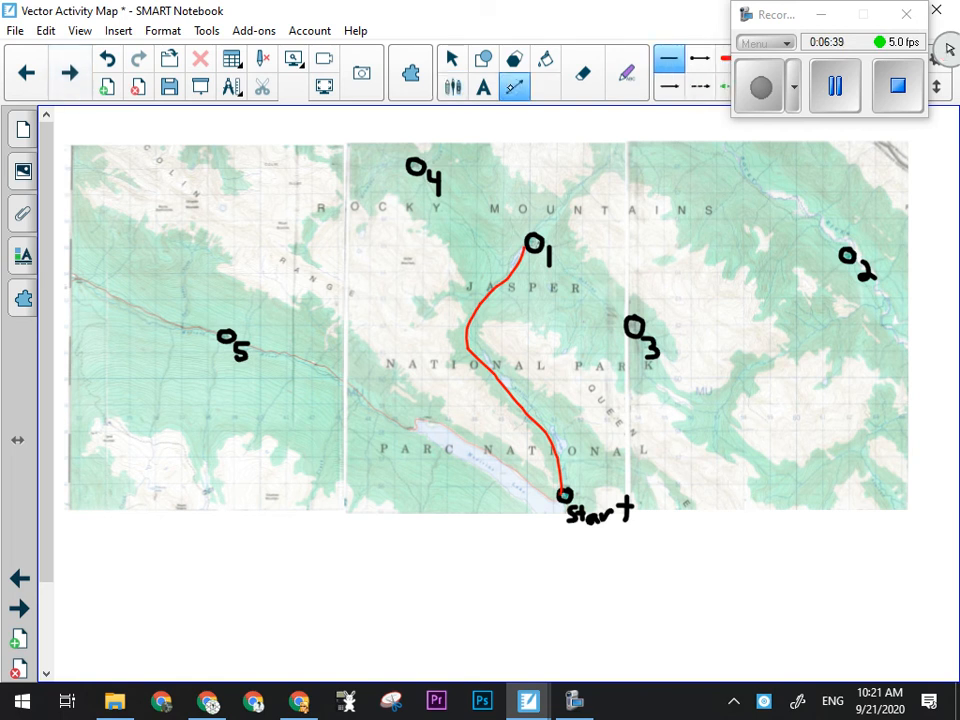
Draw a straight black displacement line joining Start directly to destination 1
drag(530, 244, 562, 496)
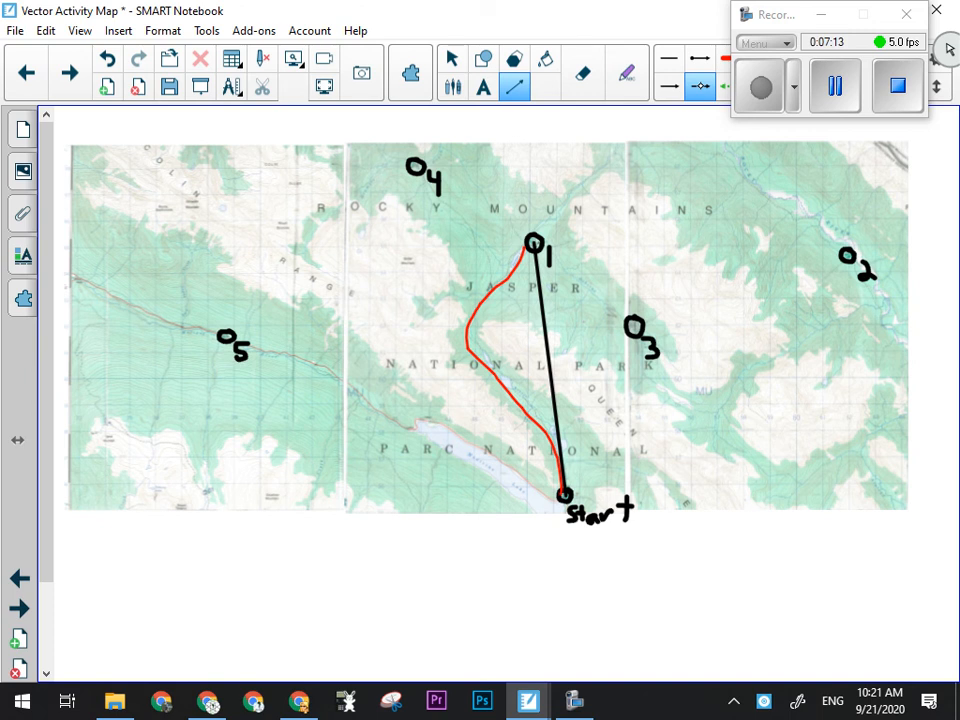
Drag up along the Start–destination 1 line, ending on the activity instructions page
drag(564, 490, 564, 236)
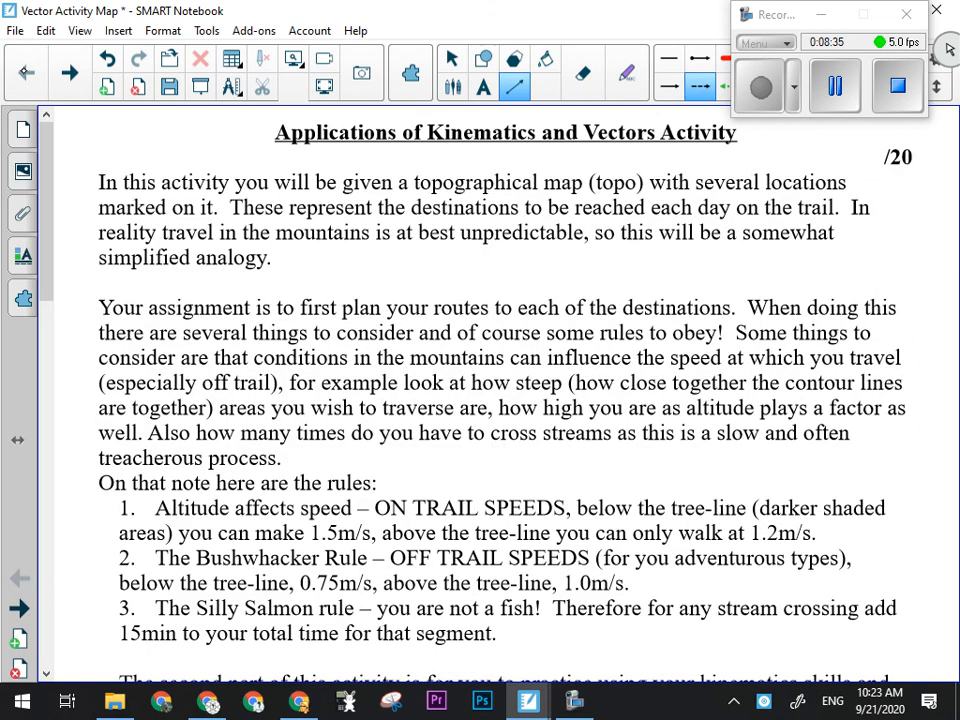
scroll(down, 3)
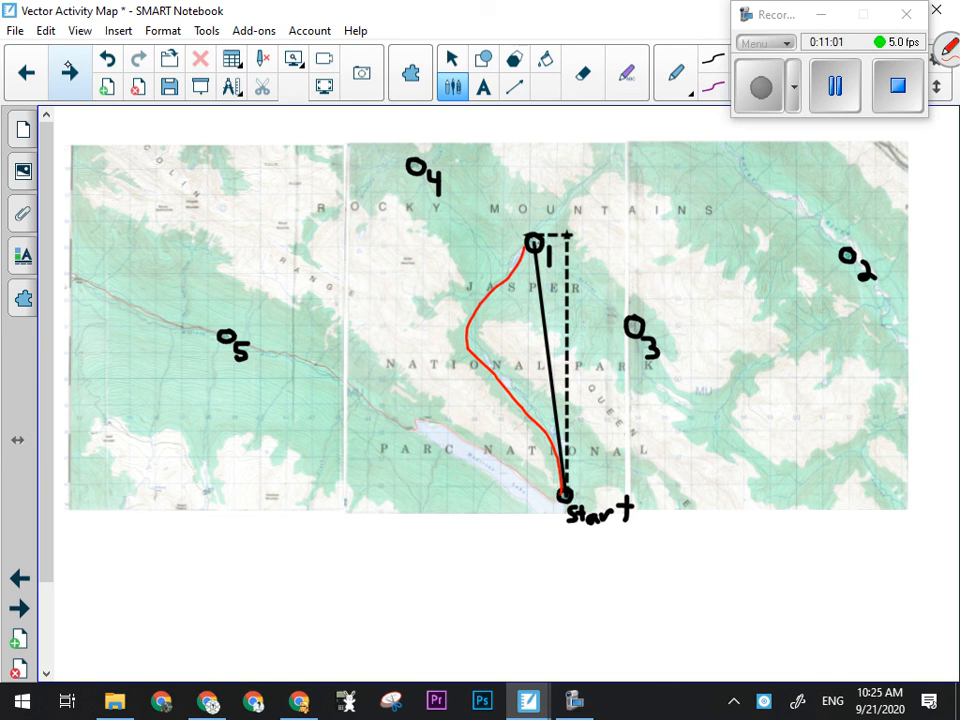
Draw two short red route strokes beside destination 5 before showing the instructions
drag(290, 312, 300, 360)
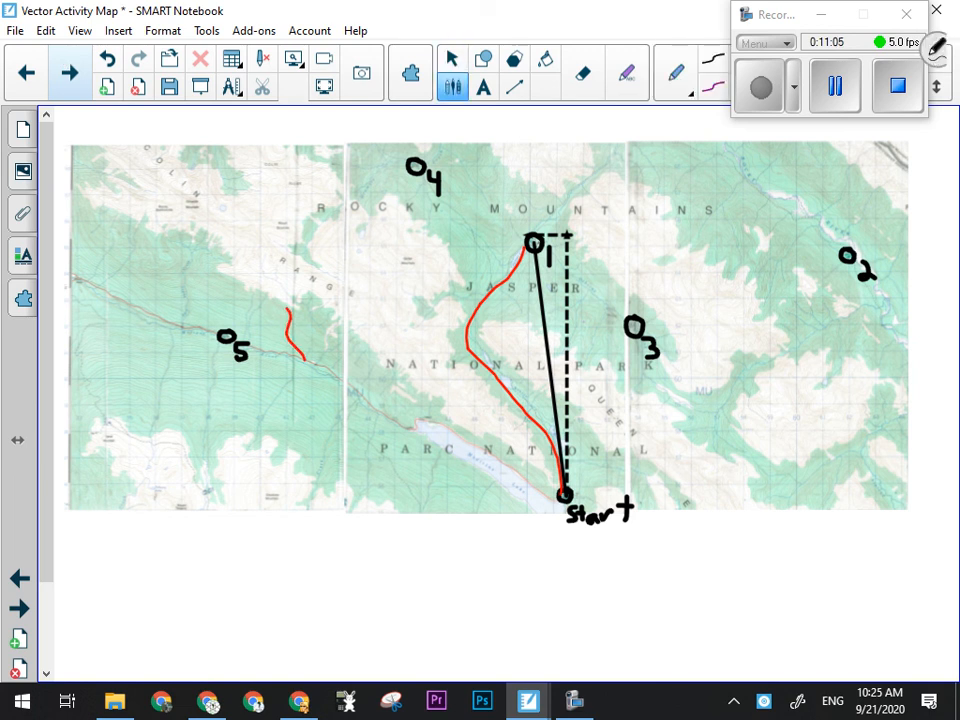
drag(282, 264, 278, 316)
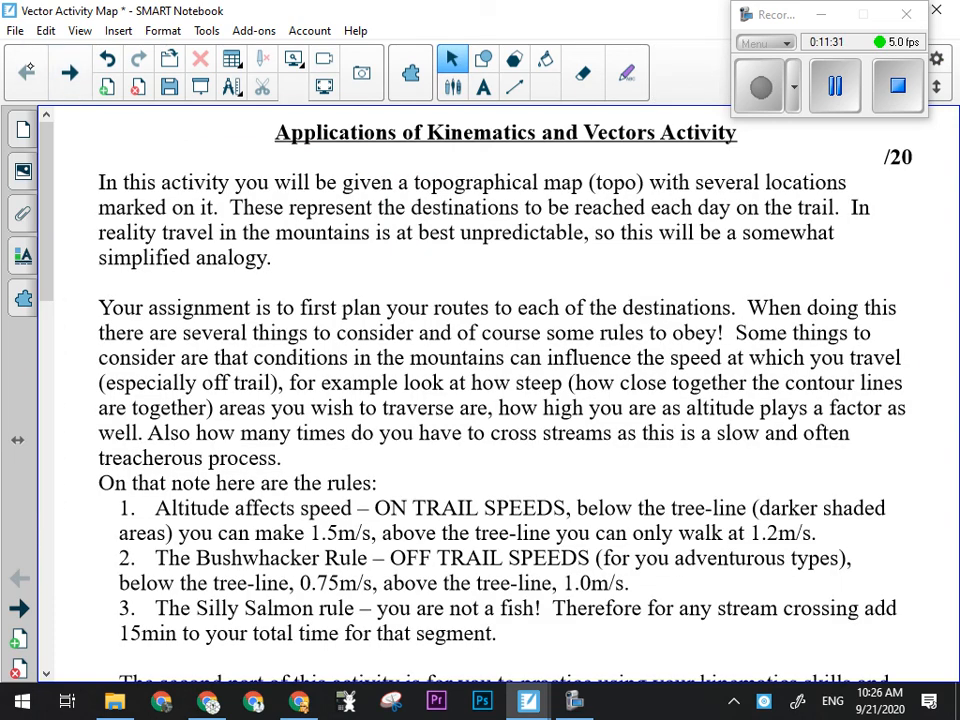
Scroll the instructions down to the 'What I need to see (handed in)' deliverables list
scroll(down, 3)
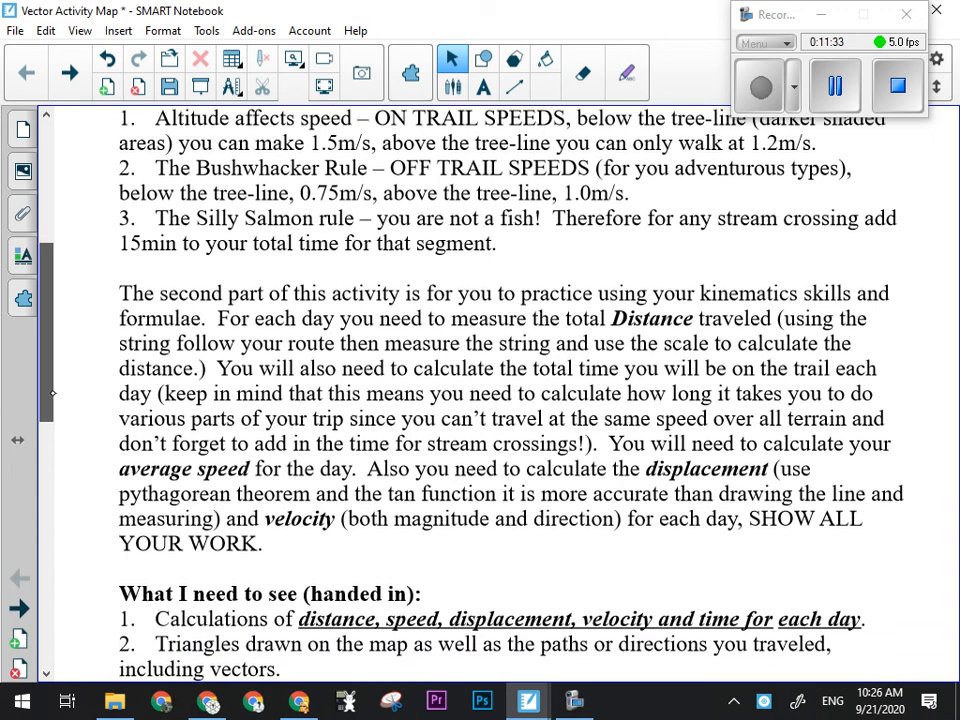
scroll(down, 3)
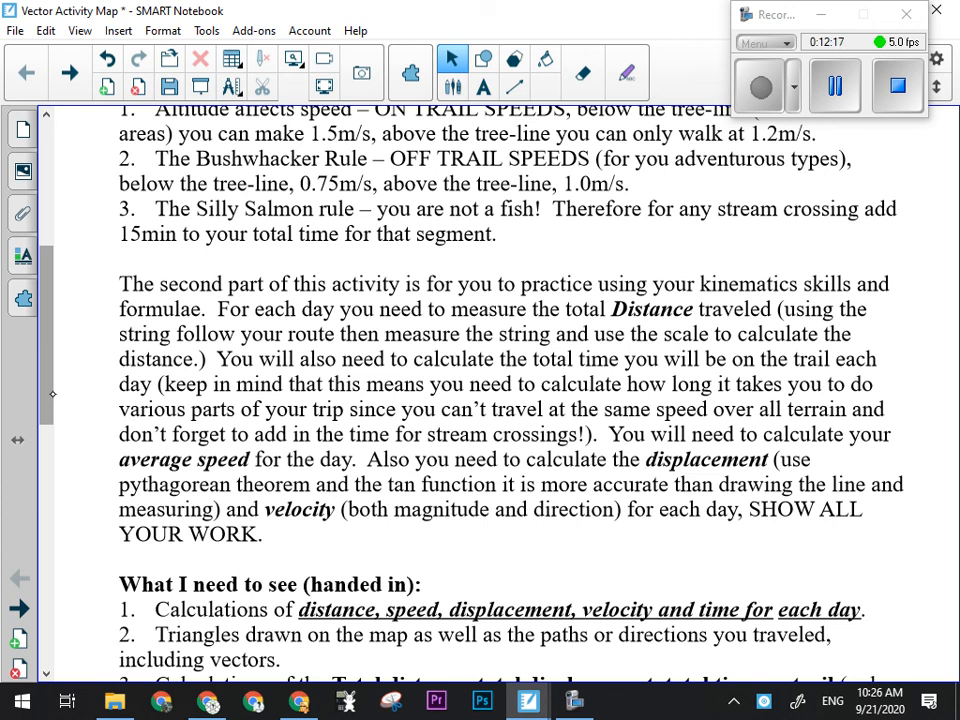
scroll(down, 3)
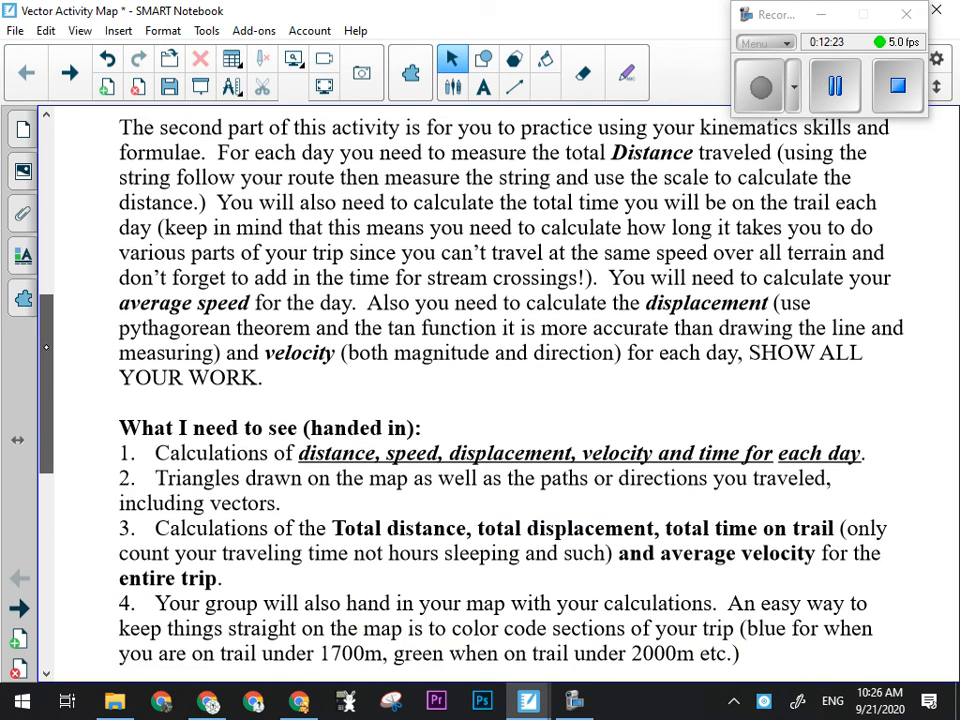
Scroll on to the map page showing destination 5's red, black and green route segments
scroll(down, 3)
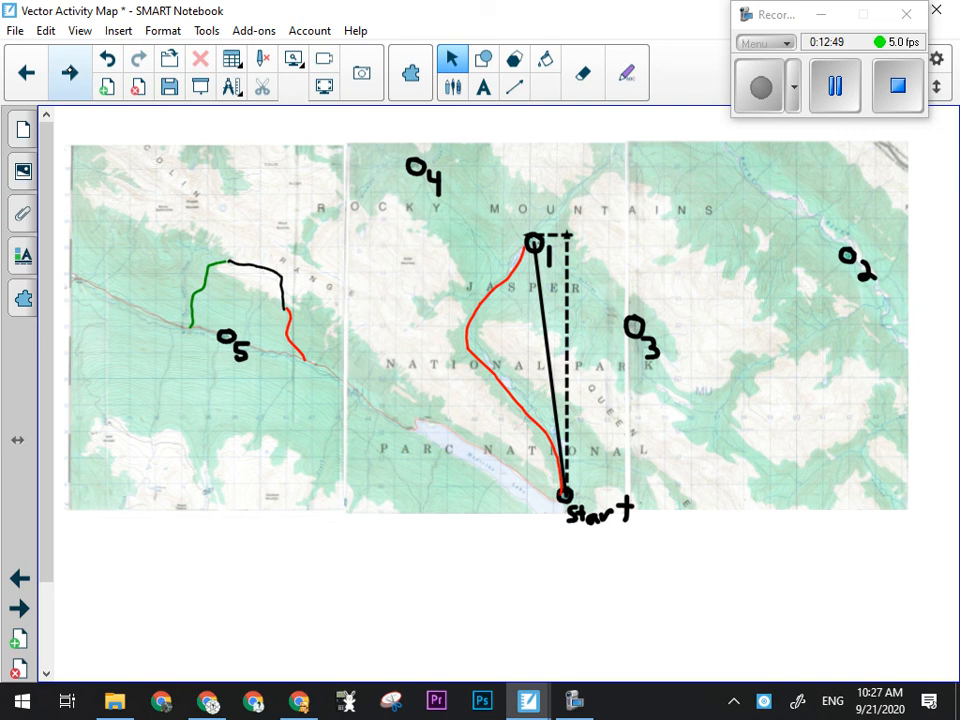
Scroll the instructions to the 1:50,000 scale note (1cm = 500m) and marking breakdown
scroll(down, 3)
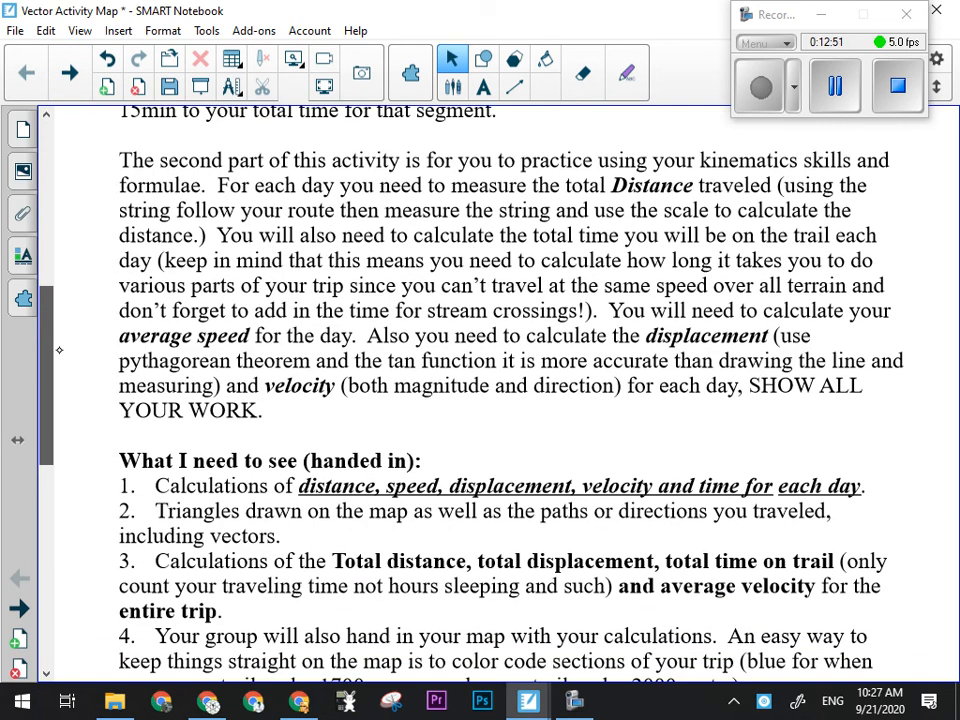
scroll(down, 3)
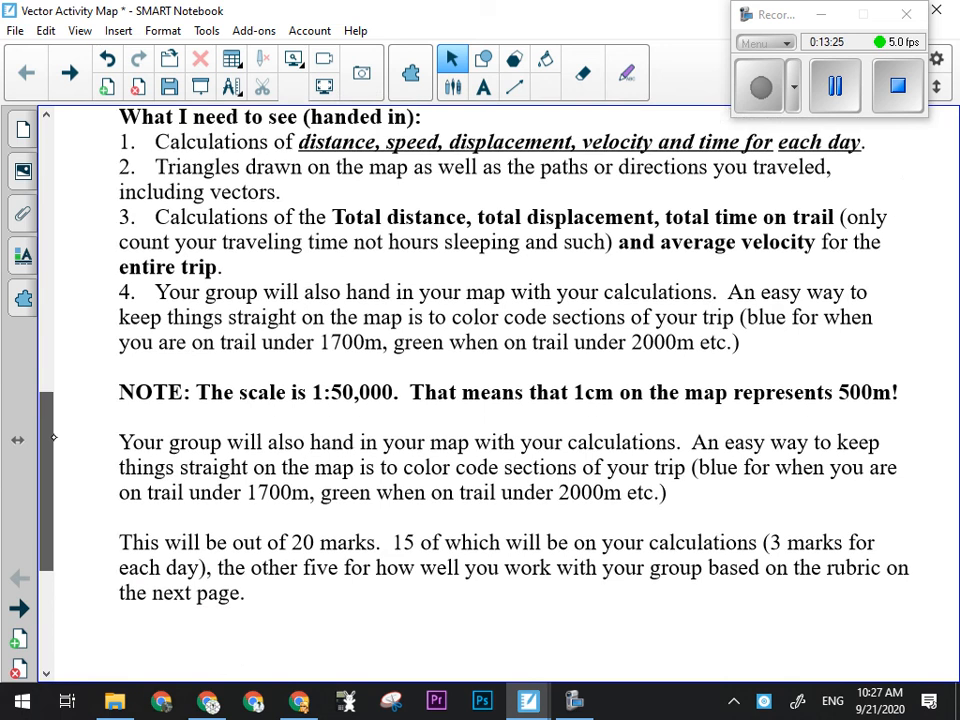
Scroll down the instructions until the Communication and Teamwork rubric table is visible
scroll(down, 3)
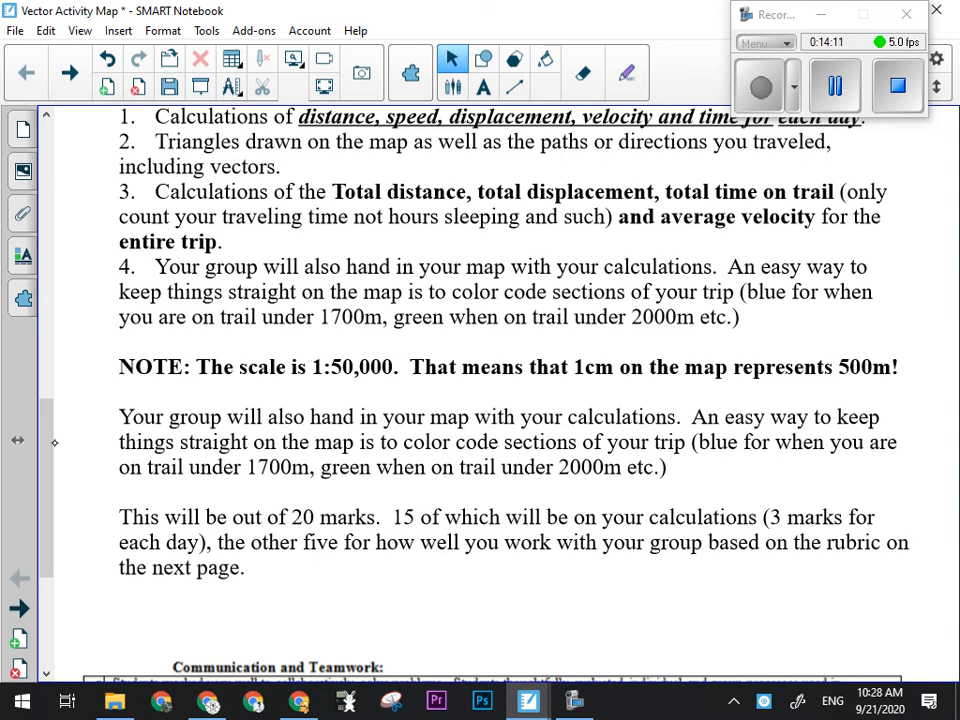
scroll(down, 3)
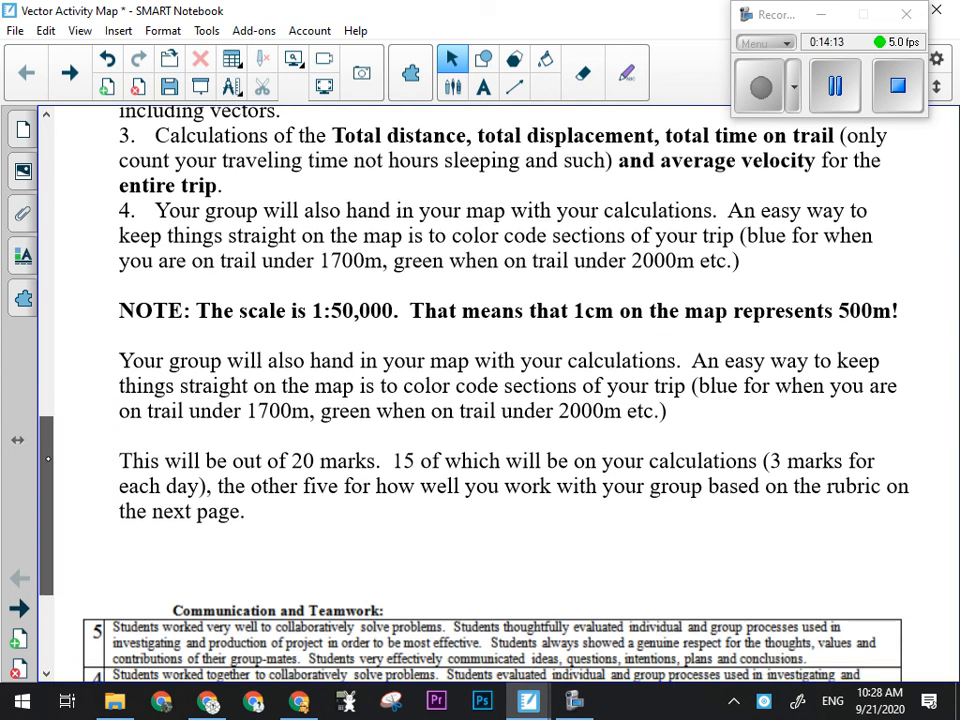
scroll(down, 3)
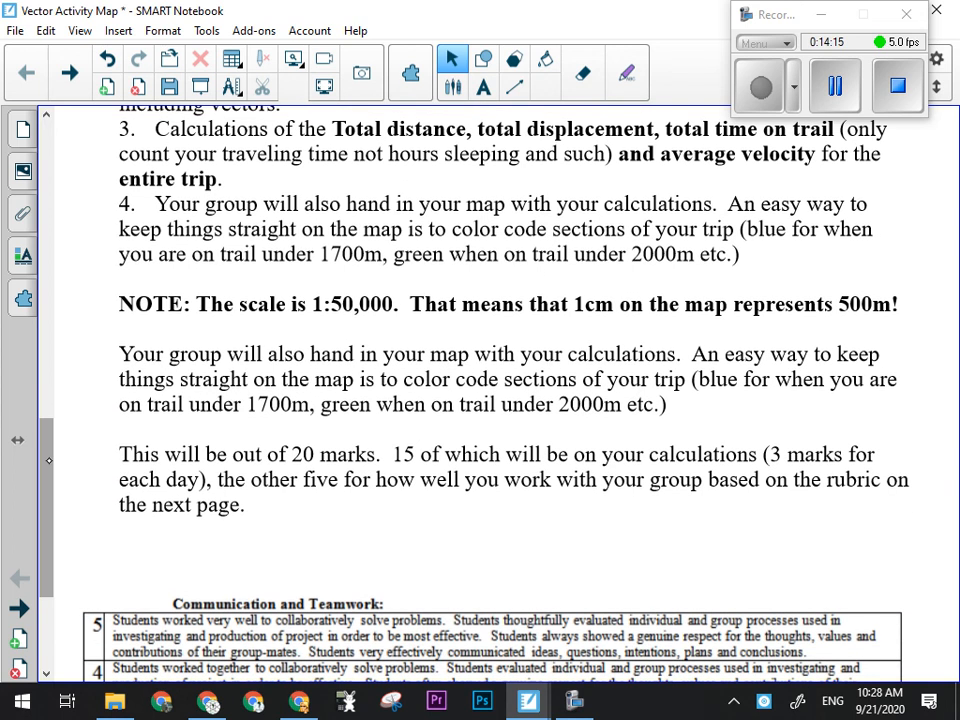